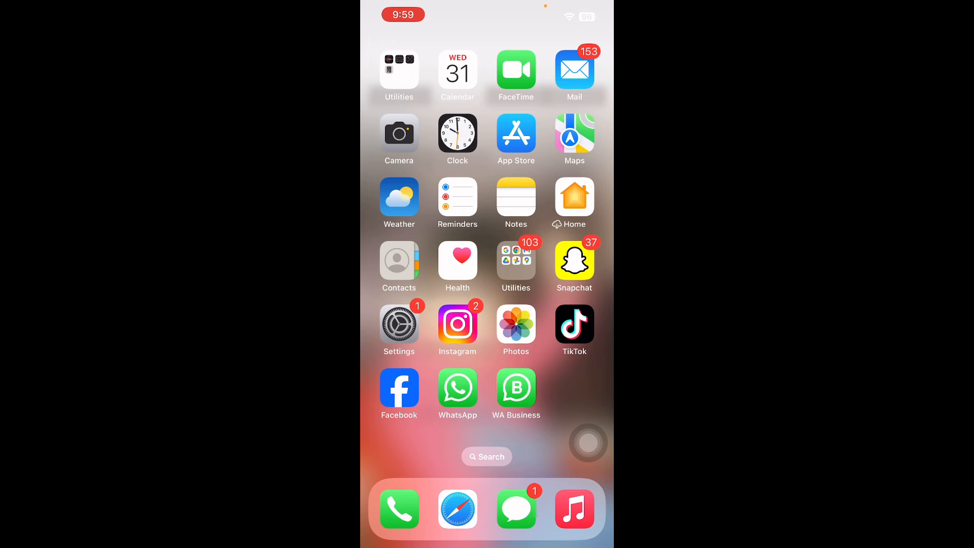
Go to Settings > General > iPhone Storage to view the 102.15 GB of 128 GB usage breakdown.
{"action": "left_click", "coordinate": [399, 324]}
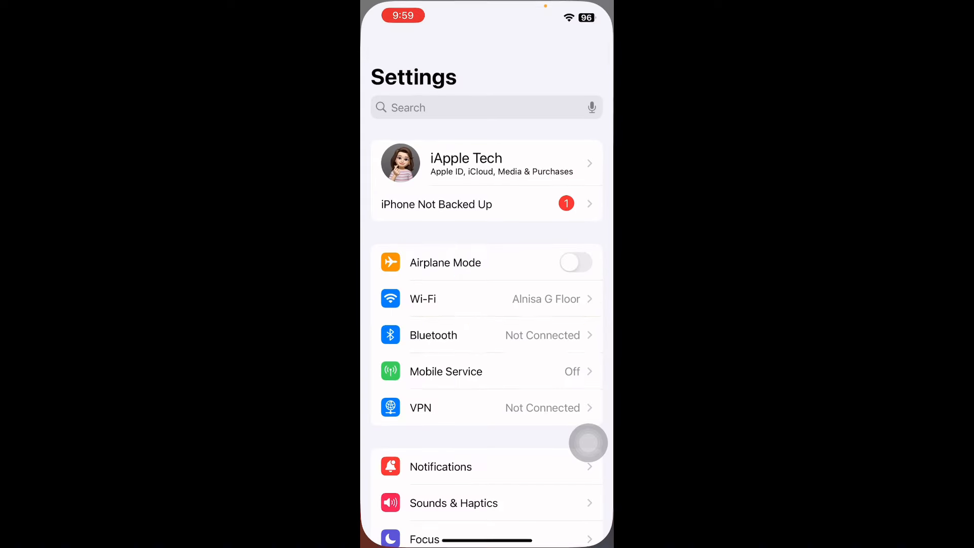
{"action": "scroll", "scroll_direction": "down", "scroll_amount": 3}
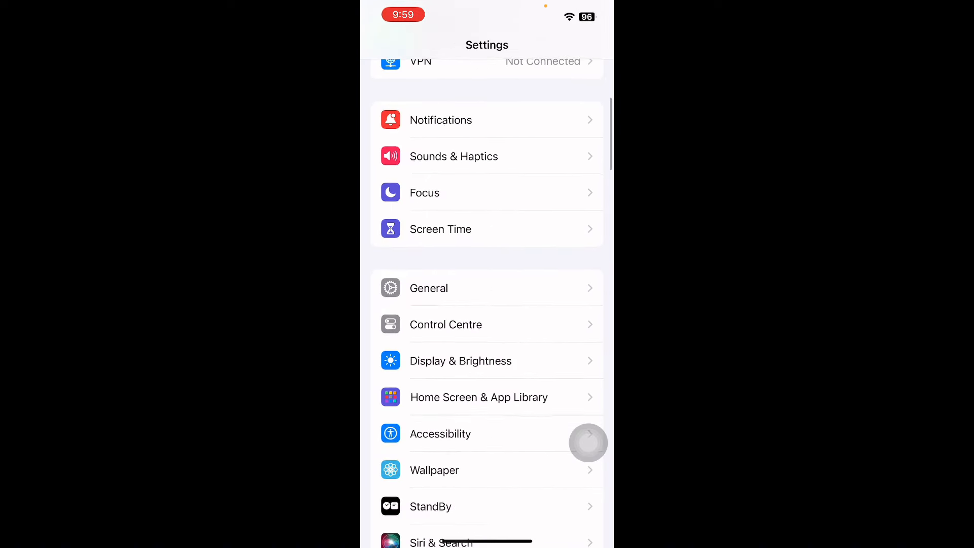
{"action": "left_click", "coordinate": [429, 288]}
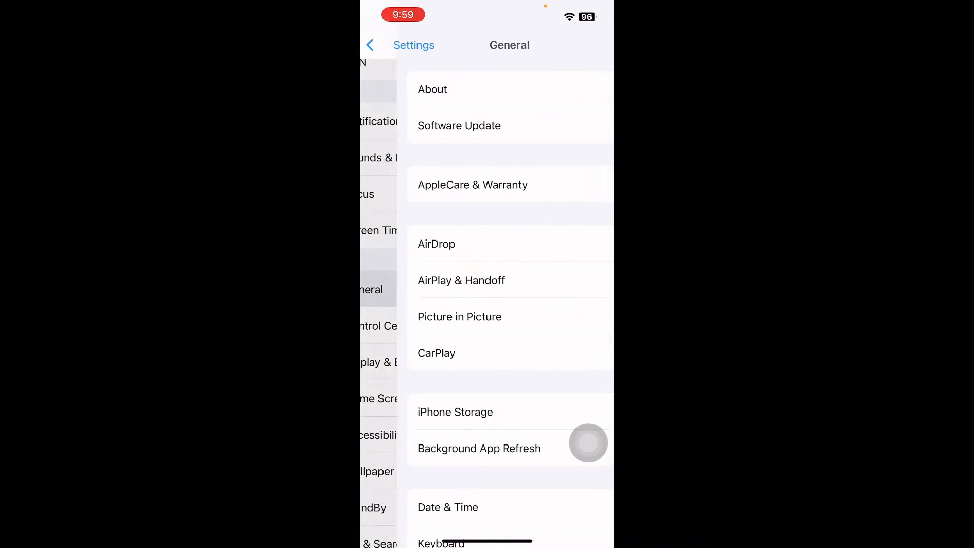
{"action": "scroll", "scroll_direction": "down", "scroll_amount": 3}
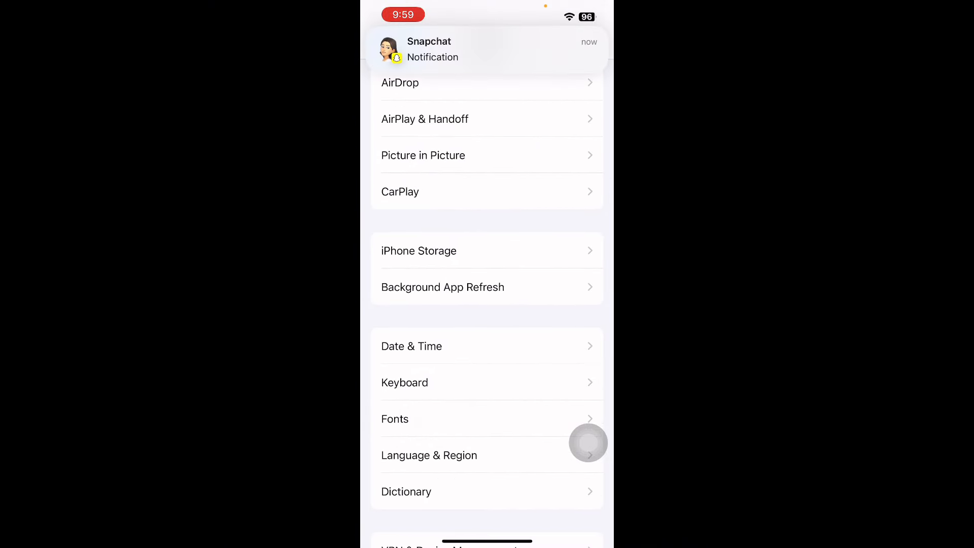
{"action": "left_click", "coordinate": [418, 250]}
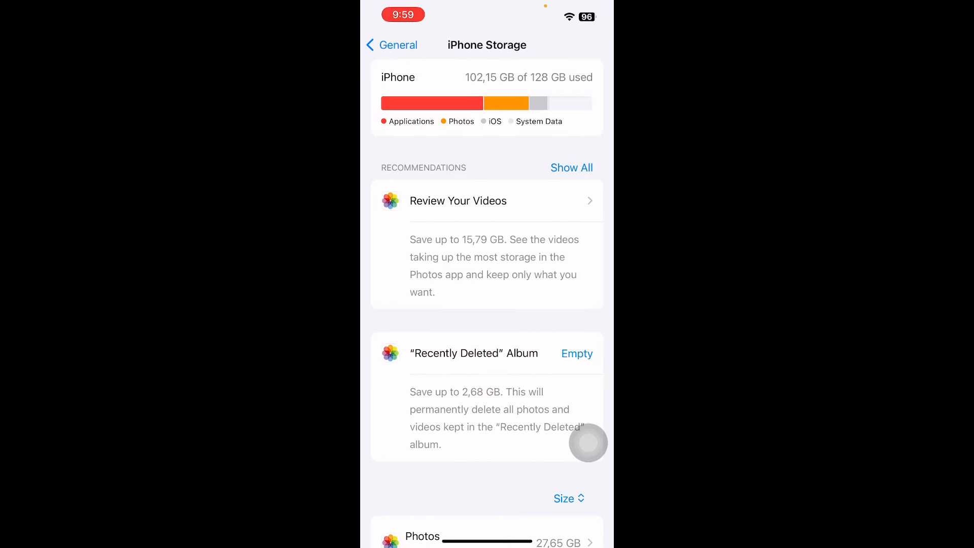